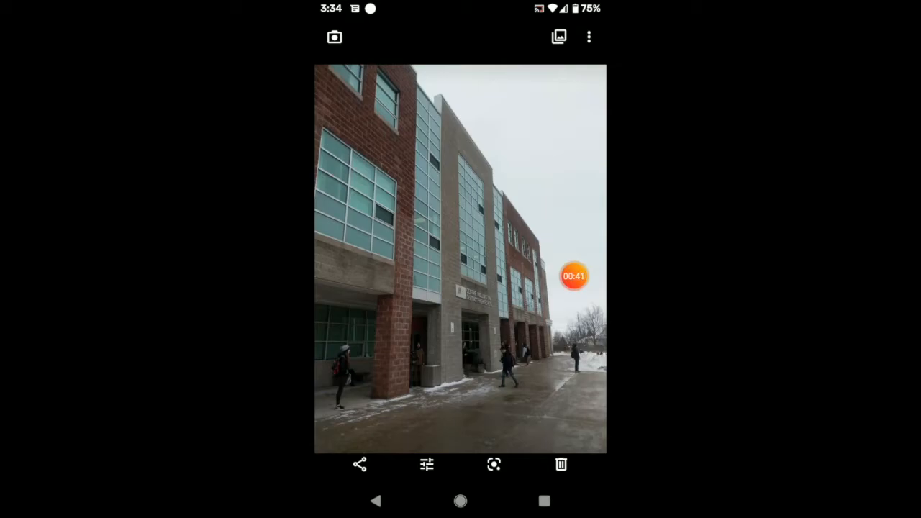
# Open the building photo in the editor and show the Light, Colour and Pop sliders
pyautogui.click(426, 464)
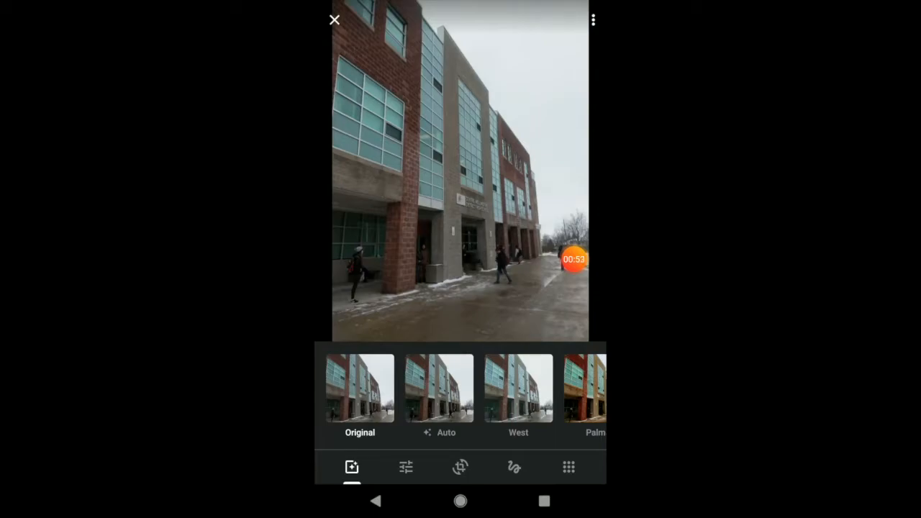
pyautogui.click(405, 466)
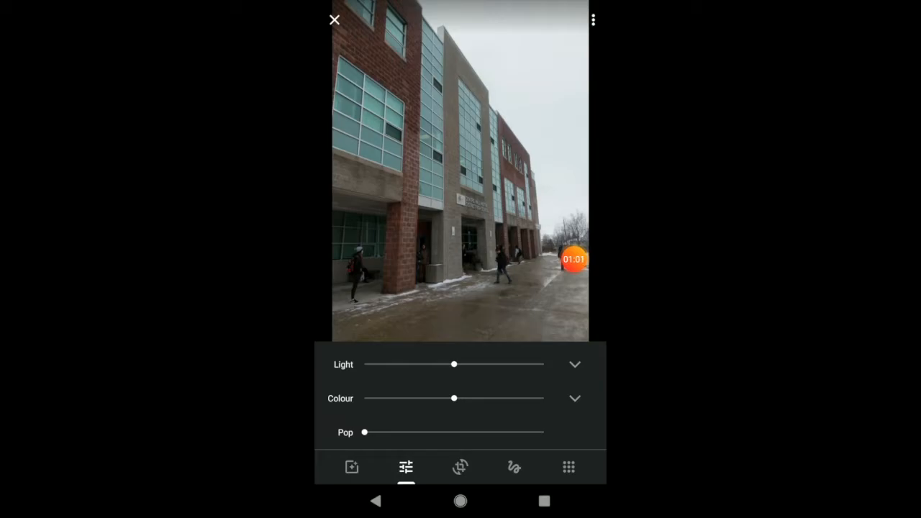
# In the Light panel, raise exposure and set whites and highlights slightly below neutral
pyautogui.click(575, 364)
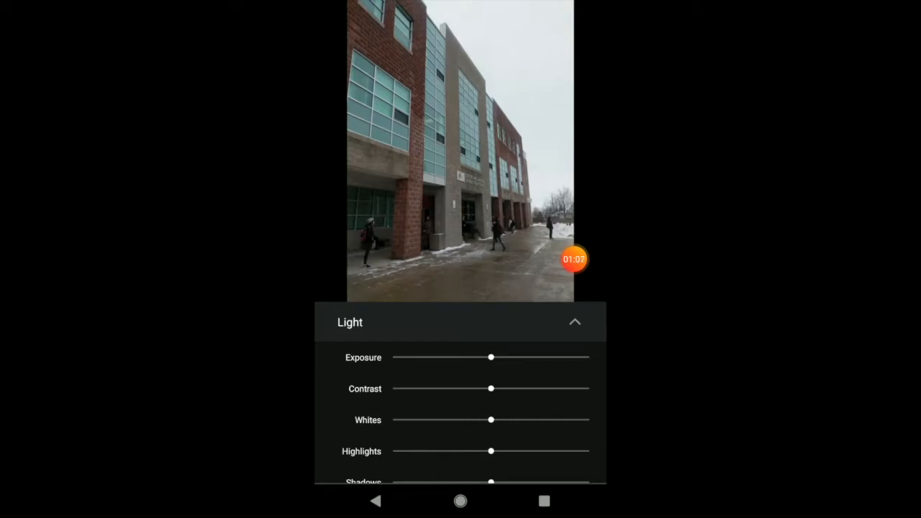
pyautogui.moveTo(491, 358); pyautogui.dragTo(505, 358)
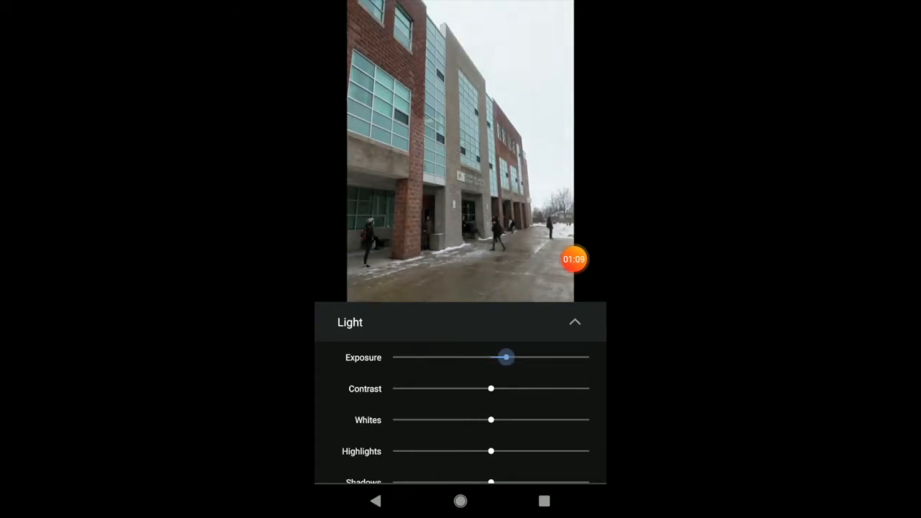
pyautogui.moveTo(491, 389); pyautogui.dragTo(443, 389)
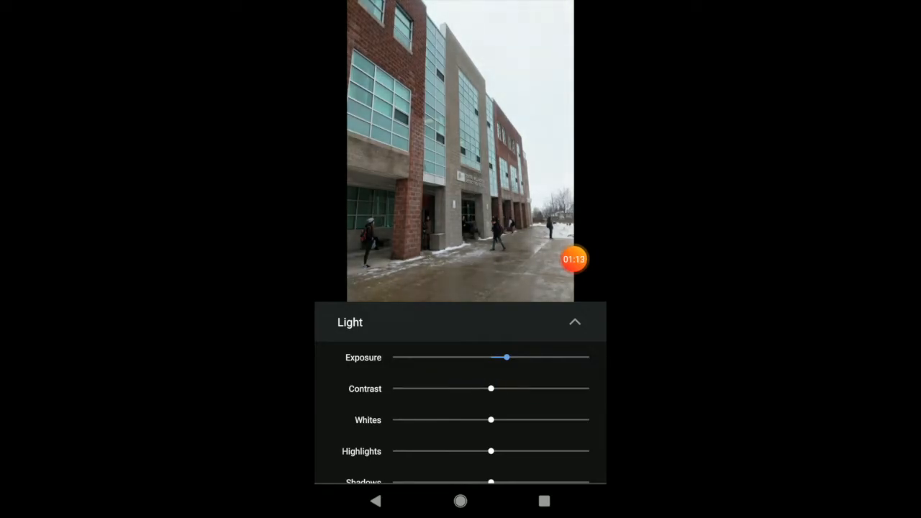
pyautogui.moveTo(491, 420); pyautogui.dragTo(555, 419)
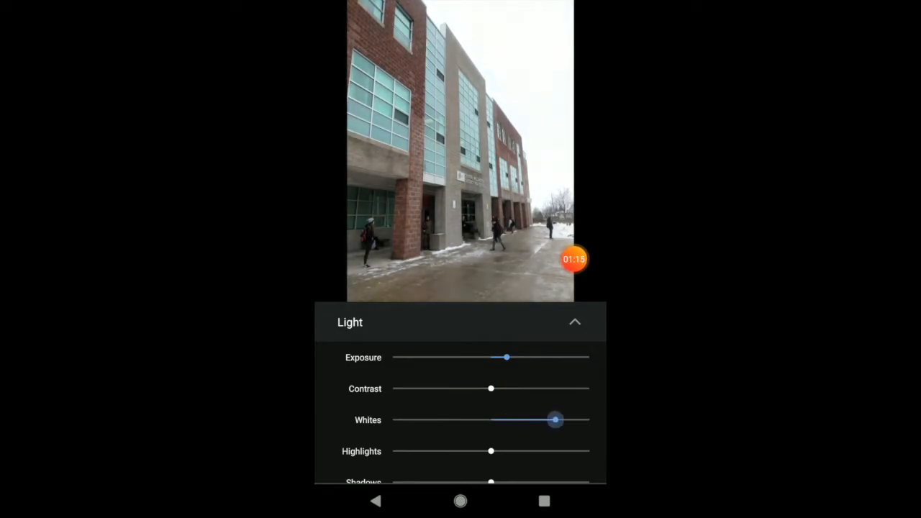
pyautogui.moveTo(555, 420); pyautogui.dragTo(492, 420)
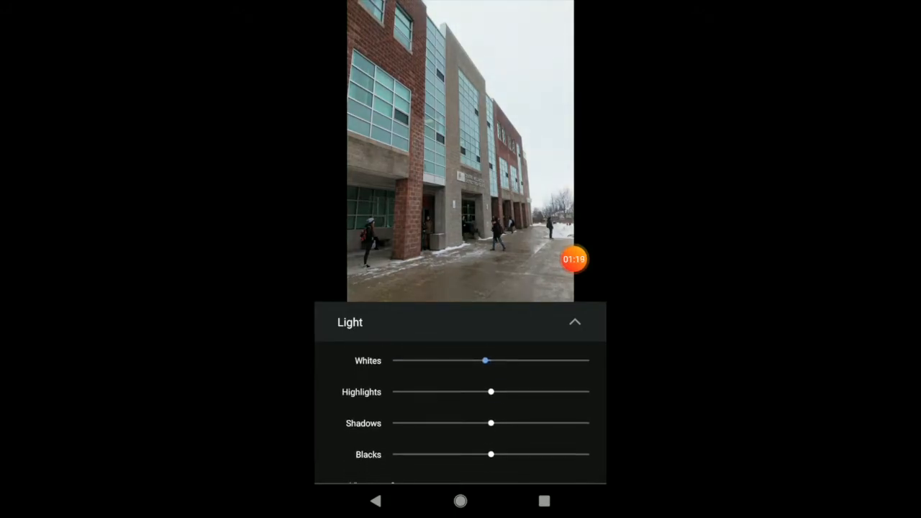
pyautogui.moveTo(491, 392); pyautogui.dragTo(414, 392)
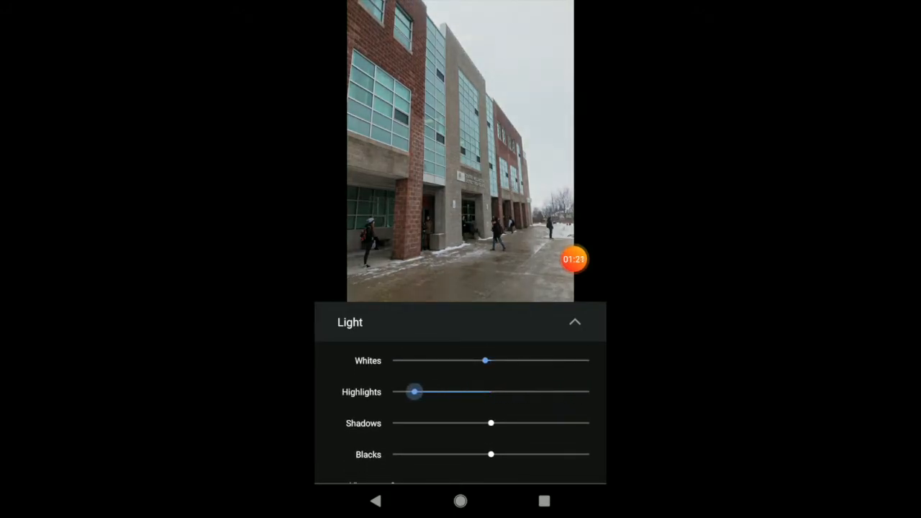
pyautogui.moveTo(414, 391); pyautogui.dragTo(477, 391)
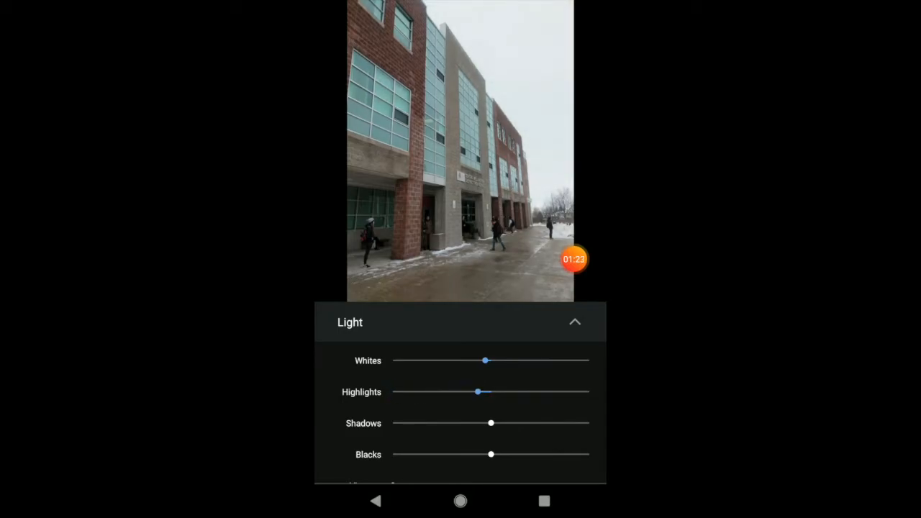
# Lift shadows and blacks slightly, add then remove a vignette, and collapse Light
pyautogui.moveTo(491, 423); pyautogui.dragTo(522, 424)
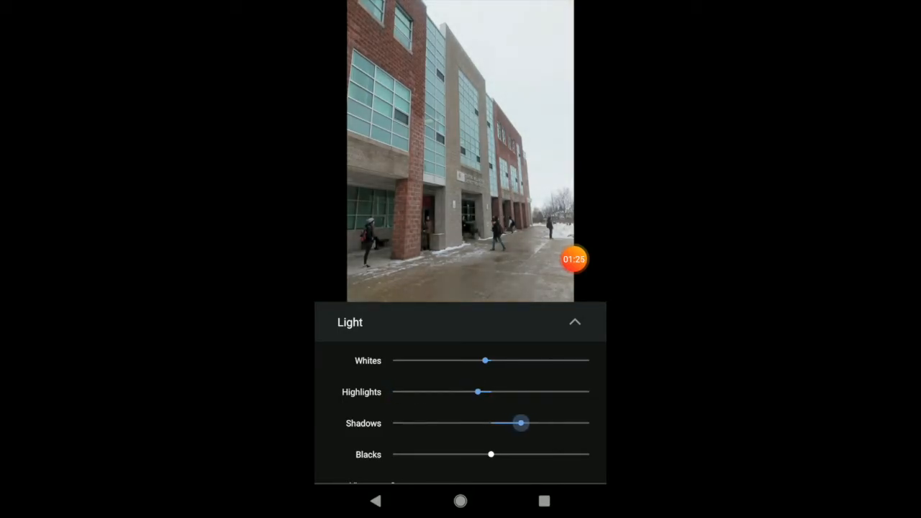
pyautogui.moveTo(521, 423); pyautogui.dragTo(504, 424)
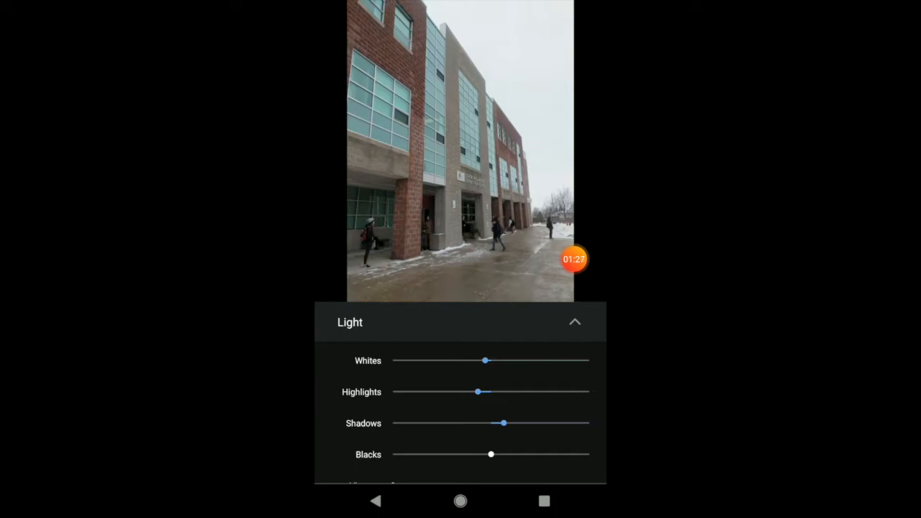
pyautogui.moveTo(491, 454); pyautogui.dragTo(509, 454)
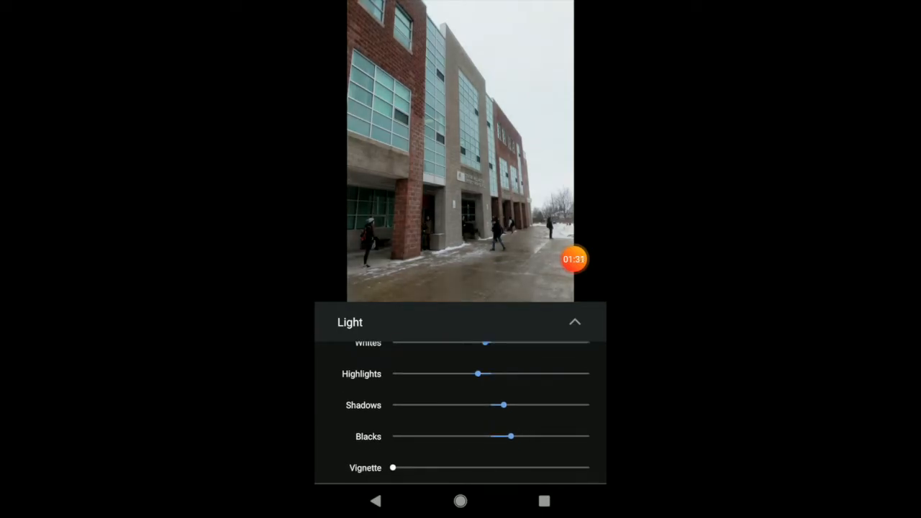
pyautogui.moveTo(392, 467); pyautogui.dragTo(459, 468)
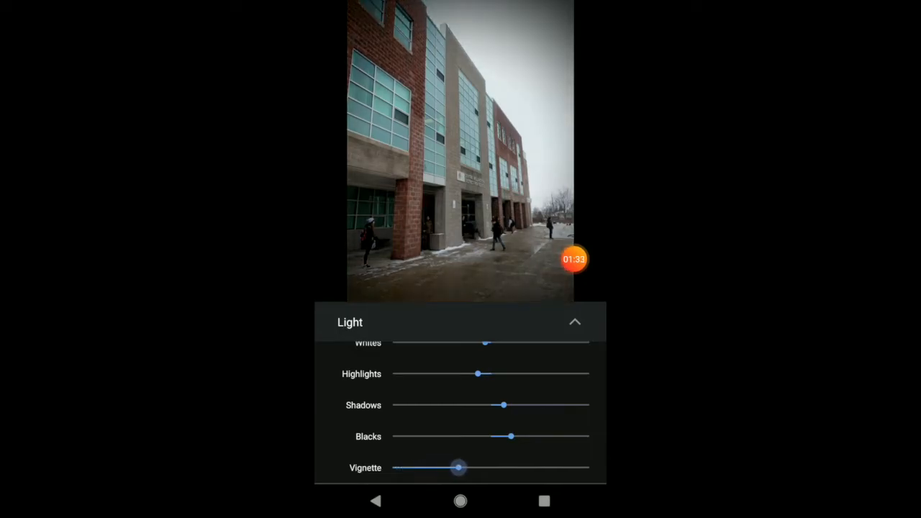
pyautogui.moveTo(458, 468); pyautogui.dragTo(394, 468)
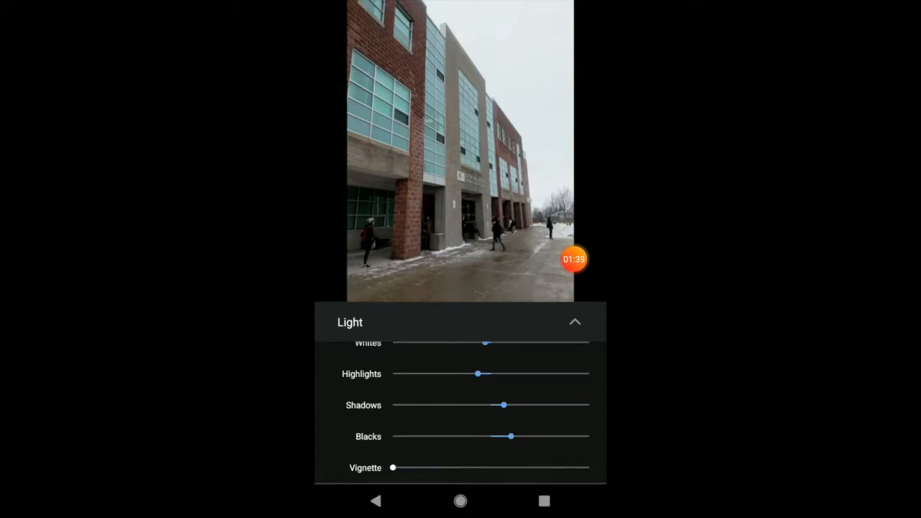
pyautogui.click(575, 322)
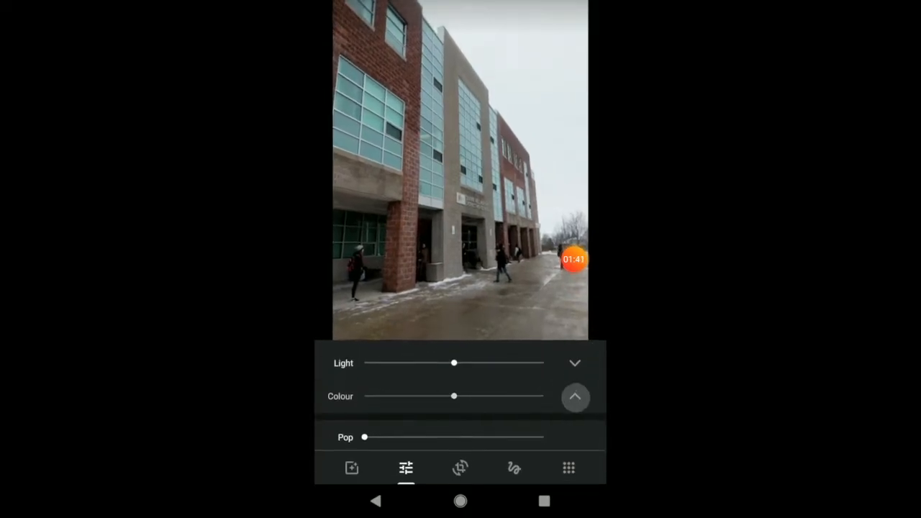
# In the Colour panel, try several saturation levels, settling slightly above neutral
pyautogui.click(575, 398)
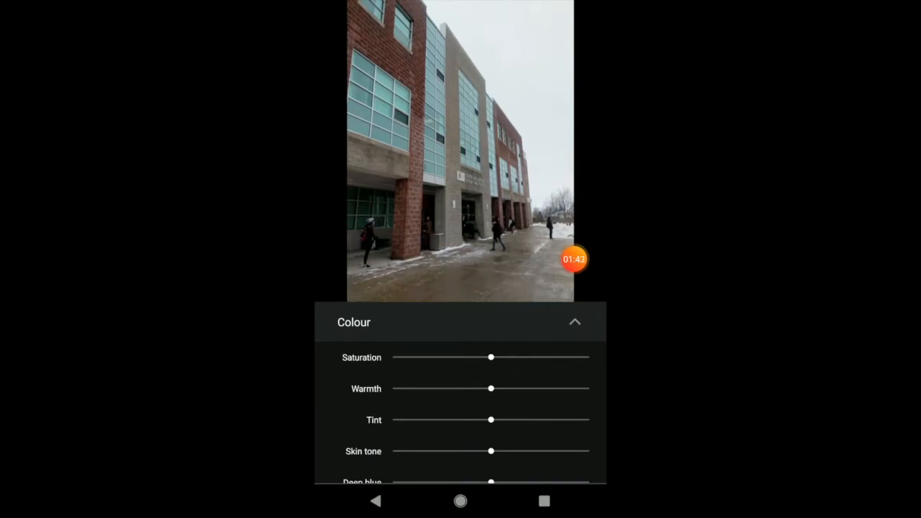
pyautogui.moveTo(491, 357); pyautogui.dragTo(589, 358)
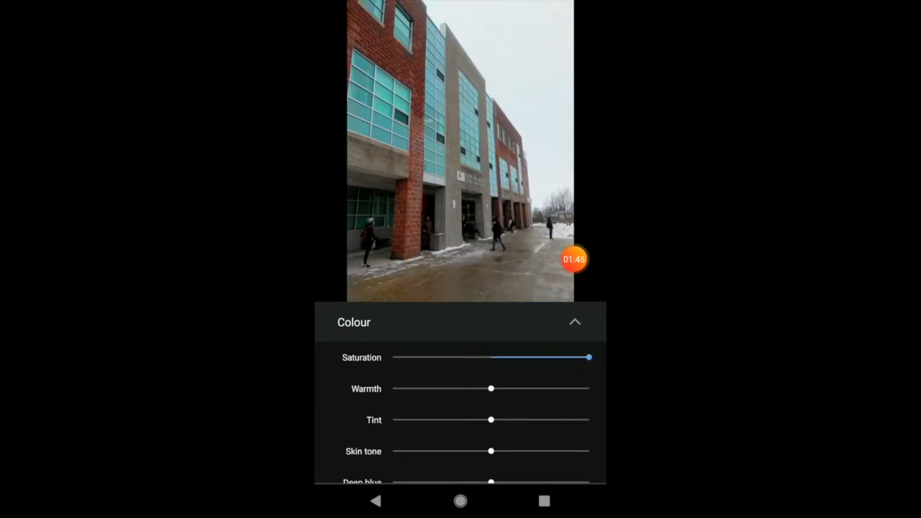
pyautogui.moveTo(589, 358); pyautogui.dragTo(542, 358)
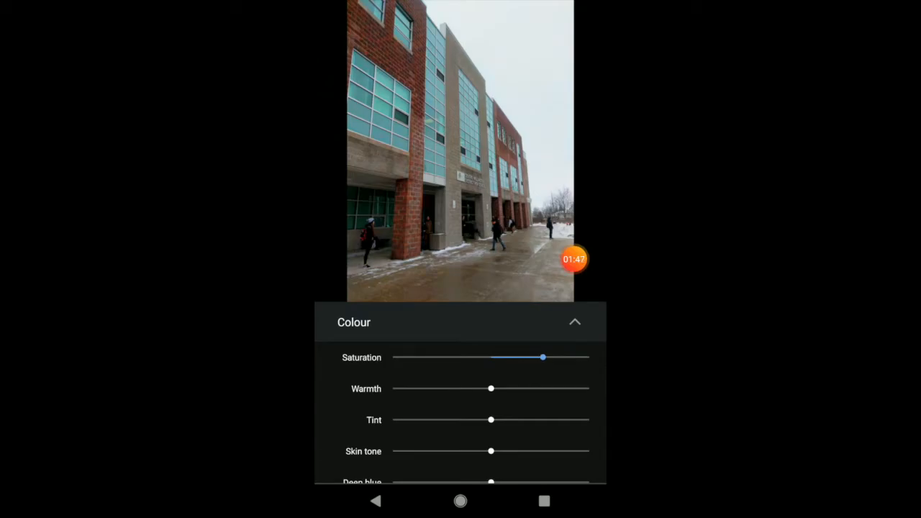
pyautogui.moveTo(542, 358); pyautogui.dragTo(439, 358)
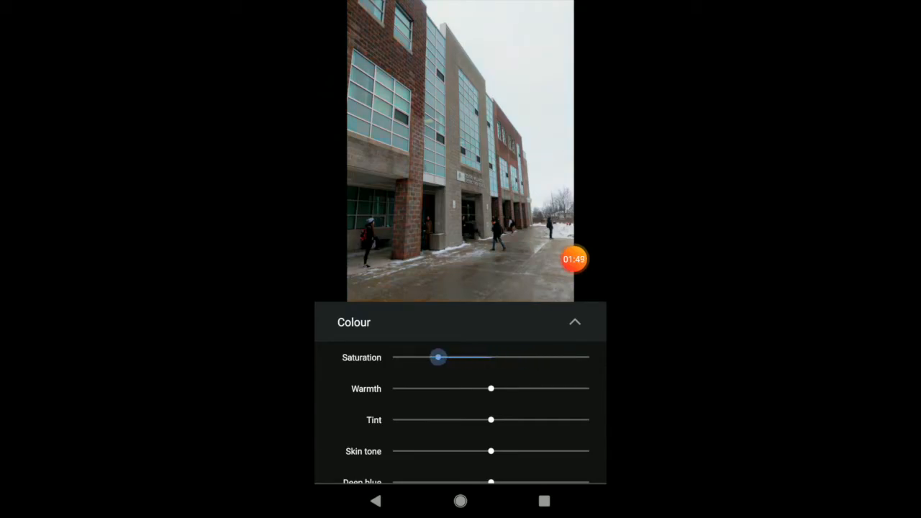
pyautogui.moveTo(439, 358); pyautogui.dragTo(444, 358)
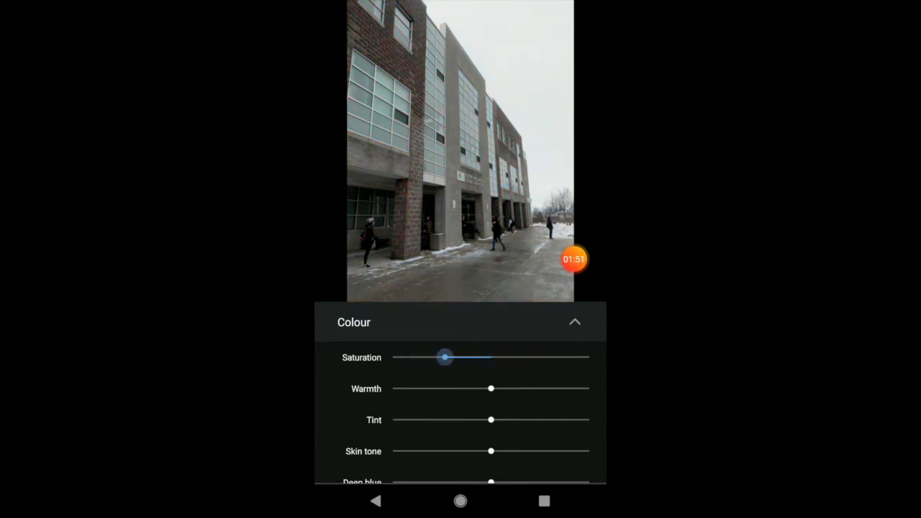
pyautogui.moveTo(444, 358); pyautogui.dragTo(506, 358)
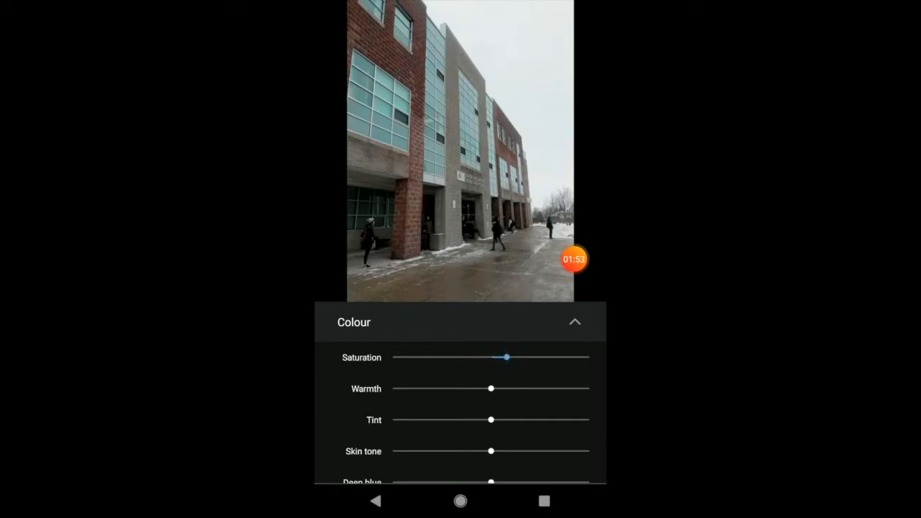
# Lower warmth slightly, raise tint a touch, and boost deep blue moderately
pyautogui.moveTo(492, 388); pyautogui.dragTo(531, 389)
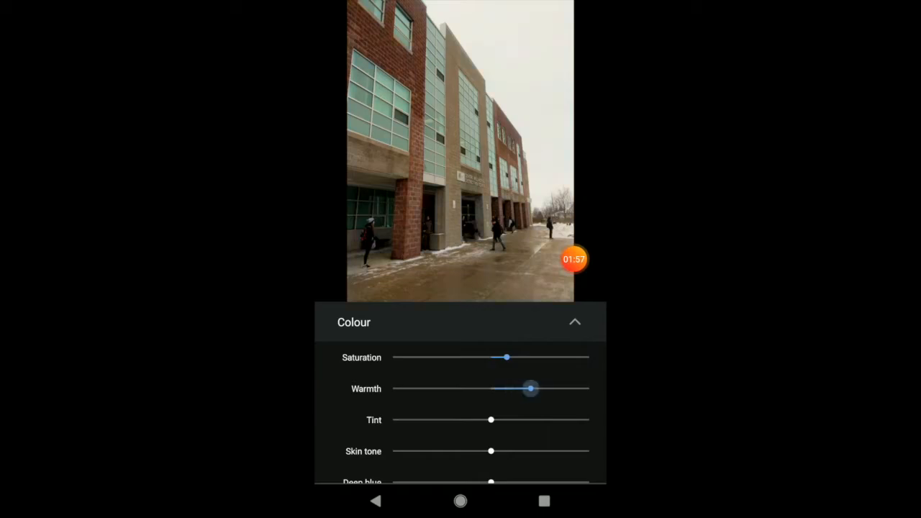
pyautogui.moveTo(531, 388); pyautogui.dragTo(533, 389)
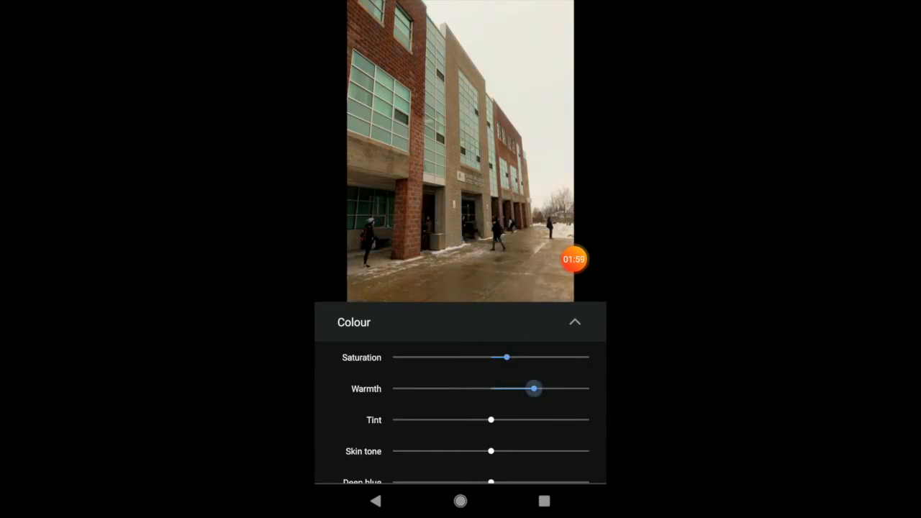
pyautogui.moveTo(533, 388); pyautogui.dragTo(474, 389)
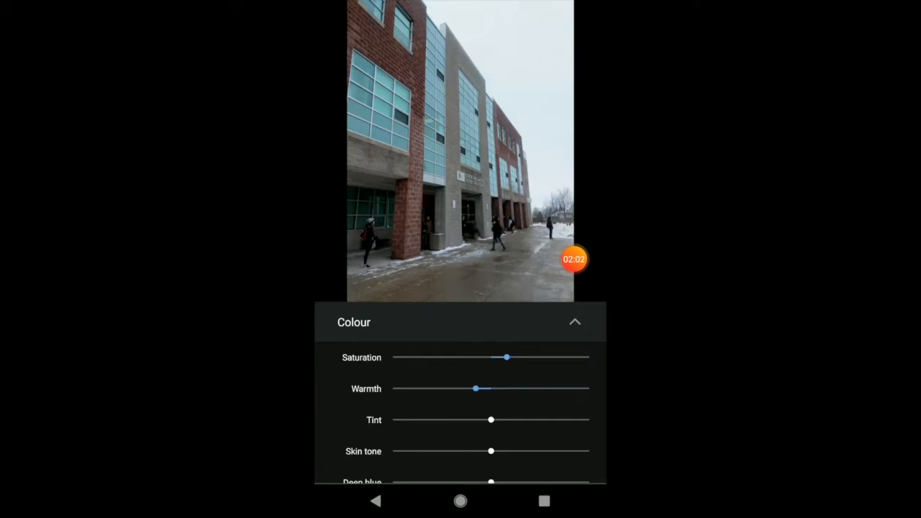
pyautogui.moveTo(491, 420); pyautogui.dragTo(482, 420)
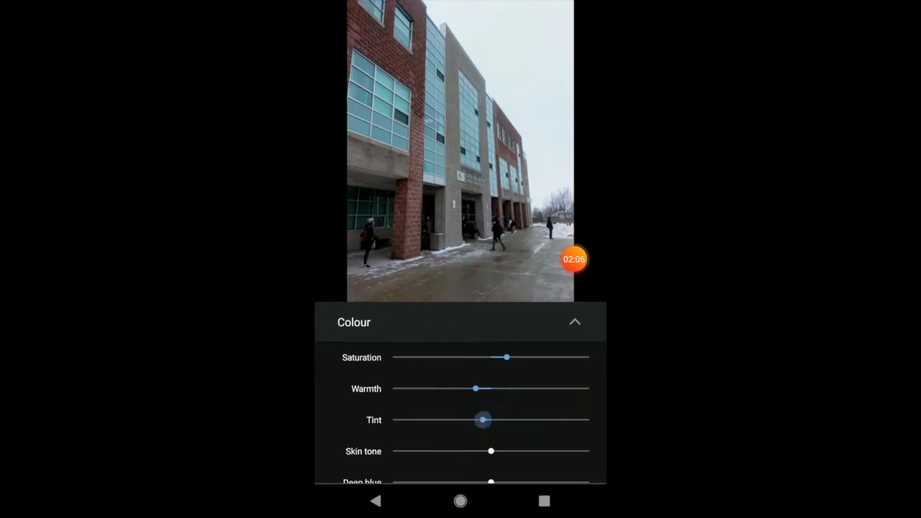
pyautogui.moveTo(482, 419); pyautogui.dragTo(502, 420)
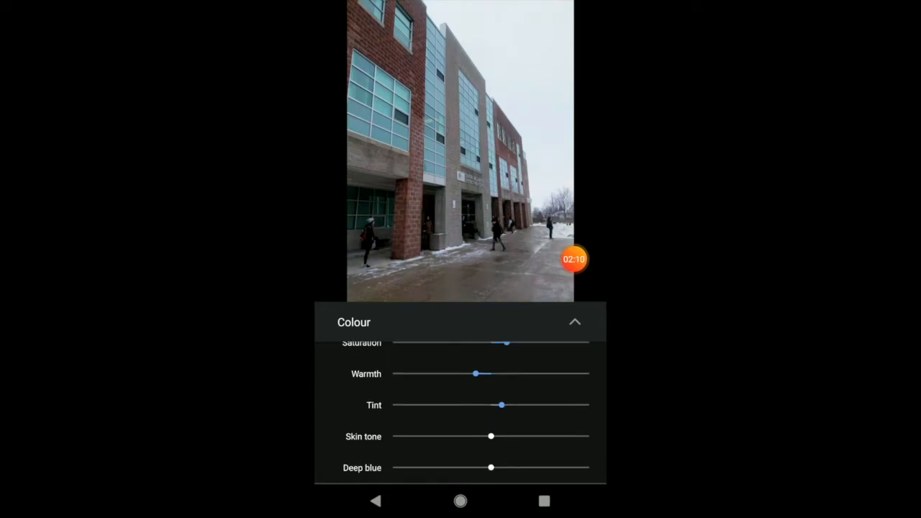
pyautogui.moveTo(492, 468); pyautogui.dragTo(529, 468)
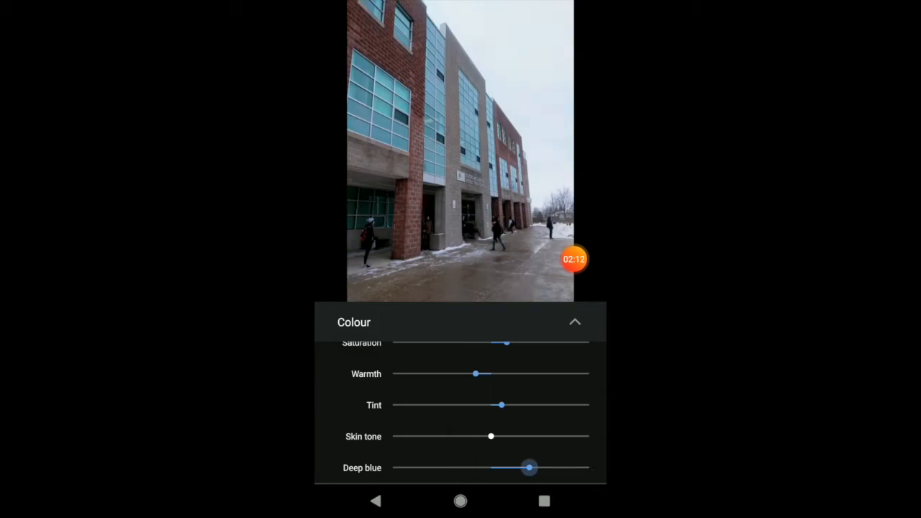
pyautogui.moveTo(529, 468); pyautogui.dragTo(511, 468)
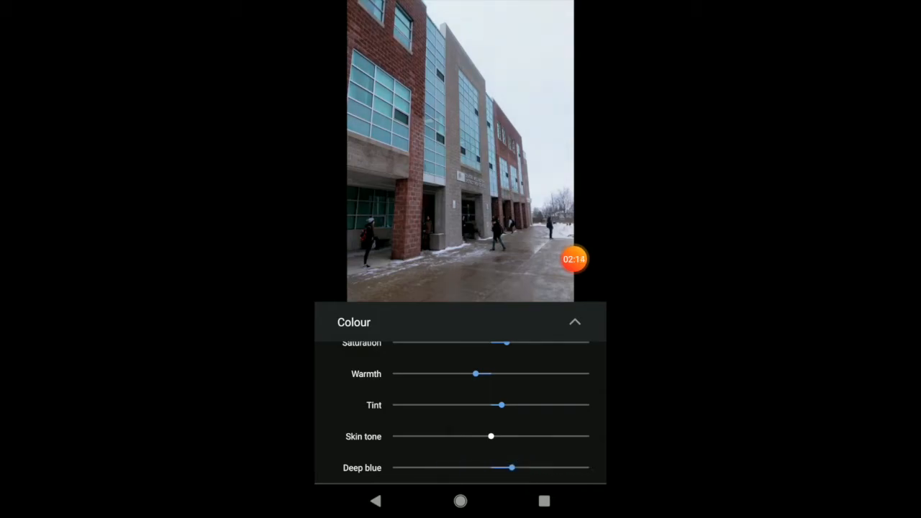
# Collapse the Colour panel, try Pop then reset it to zero, and expand Colour again
pyautogui.click(576, 323)
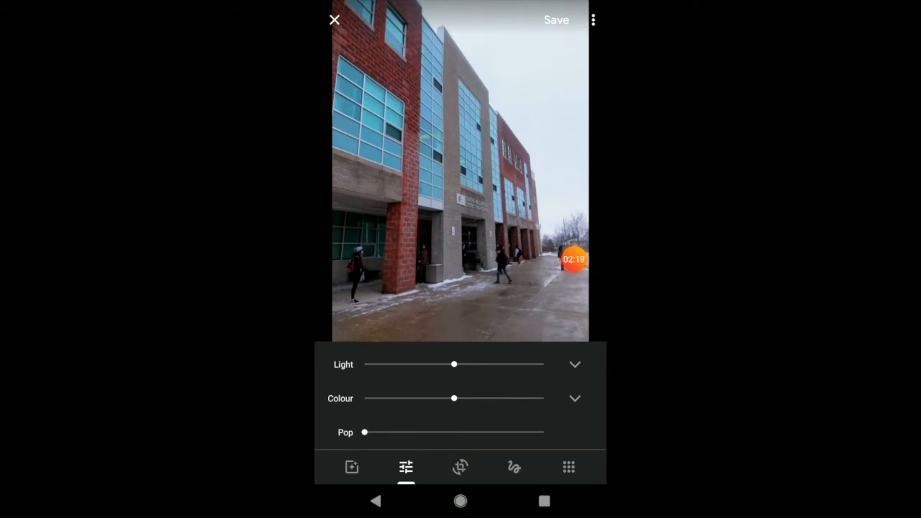
pyautogui.moveTo(365, 433); pyautogui.dragTo(392, 432)
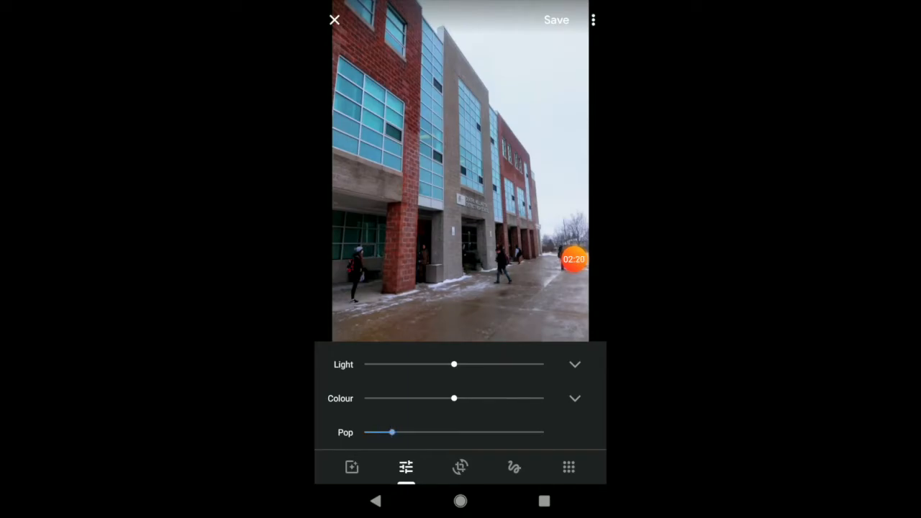
pyautogui.moveTo(392, 432); pyautogui.dragTo(364, 432)
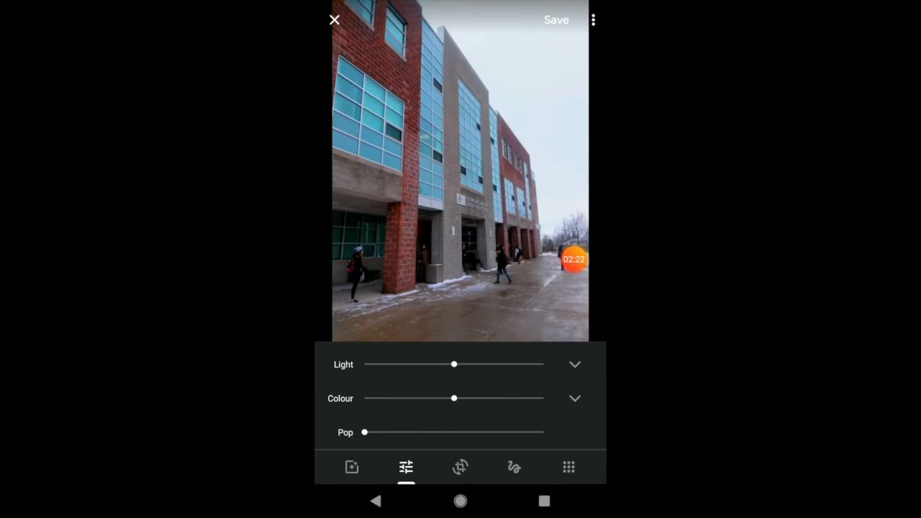
pyautogui.click(574, 364)
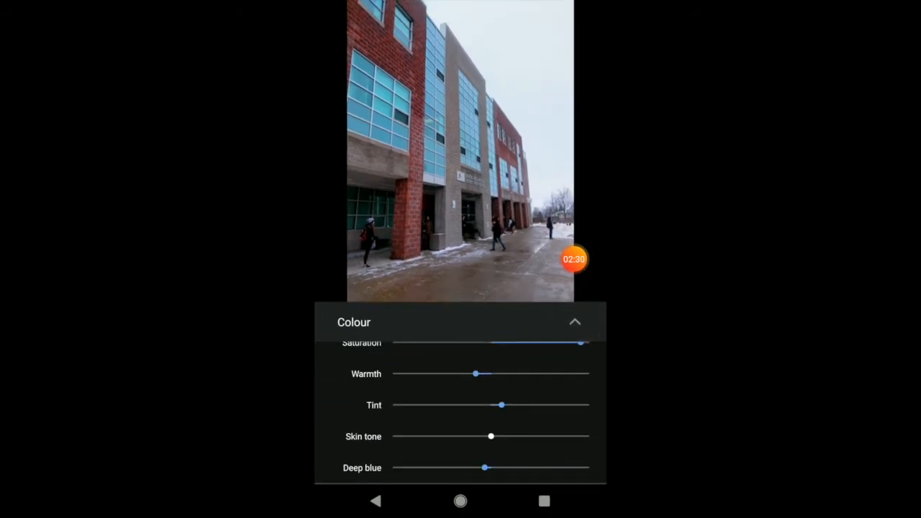
# Settle saturation partway after maxing it, reduce warmth to a mild boost, and collapse Colour
pyautogui.moveTo(475, 374); pyautogui.dragTo(560, 388)
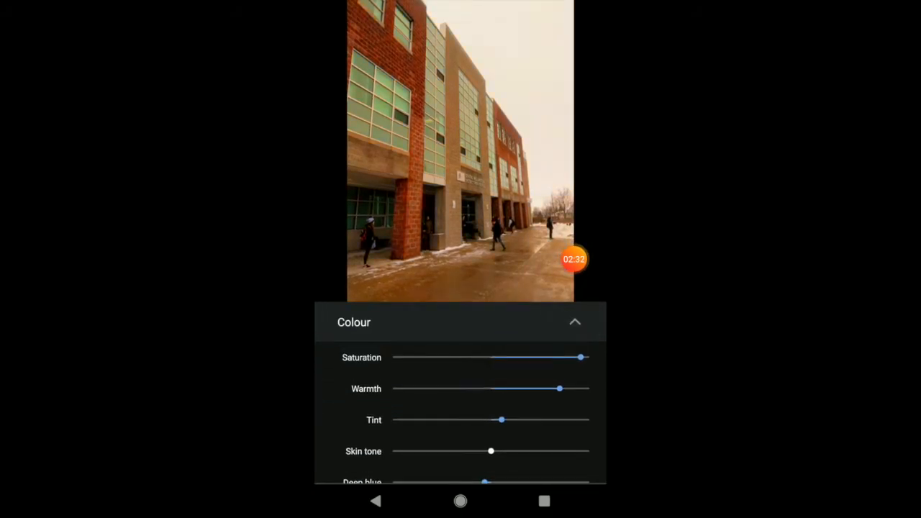
pyautogui.moveTo(581, 358); pyautogui.dragTo(515, 358)
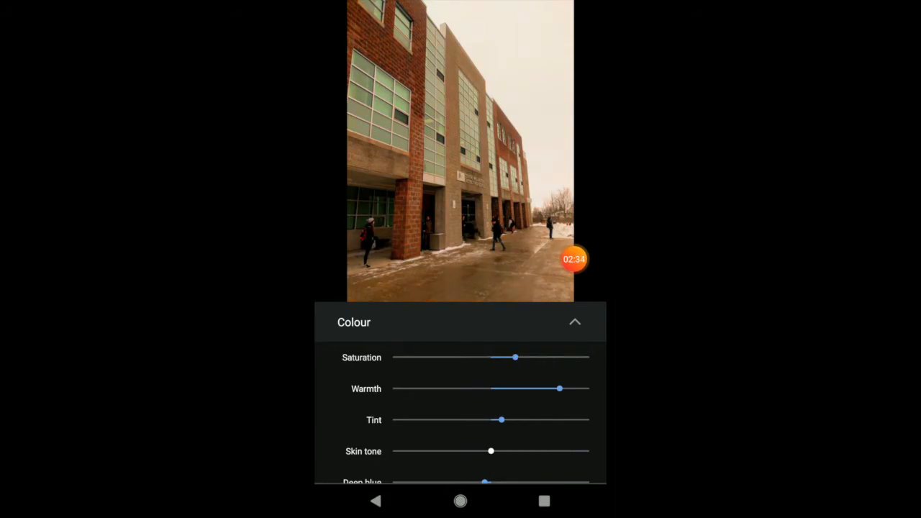
pyautogui.moveTo(560, 389); pyautogui.dragTo(513, 389)
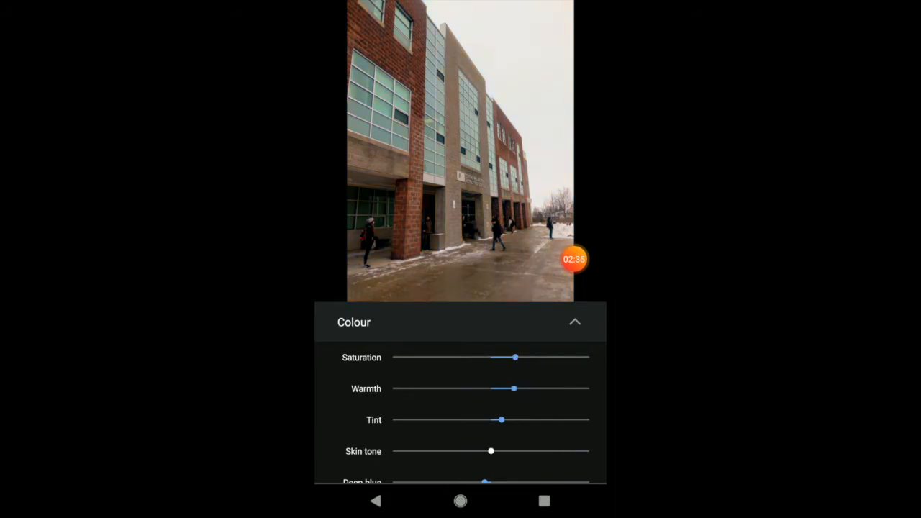
pyautogui.moveTo(515, 357); pyautogui.dragTo(497, 358)
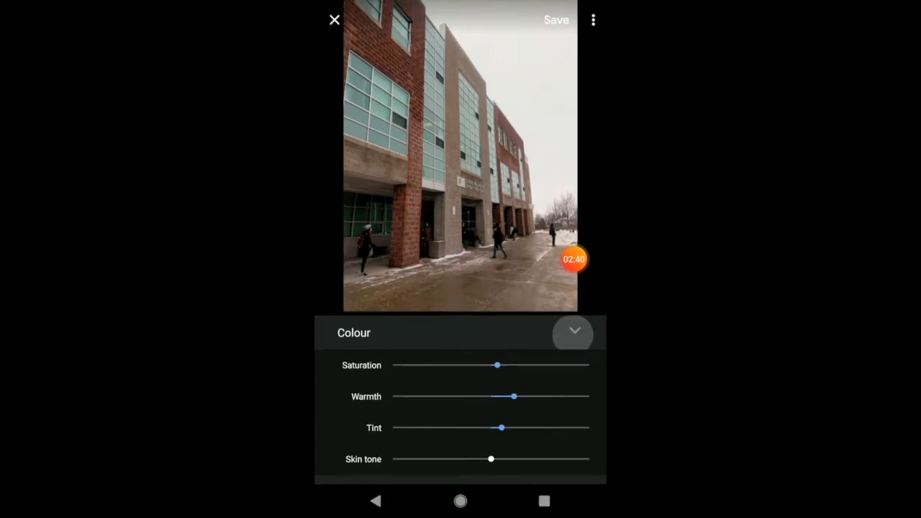
pyautogui.click(574, 332)
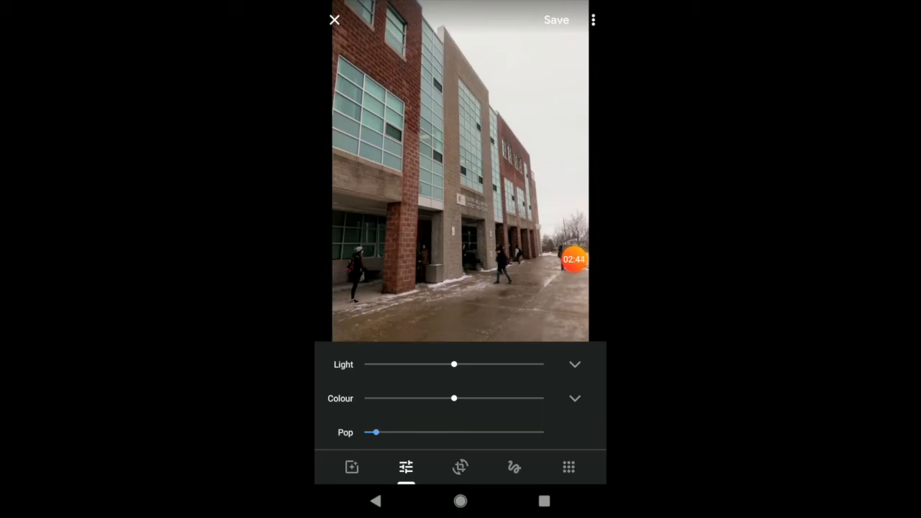
pyautogui.click(460, 467)
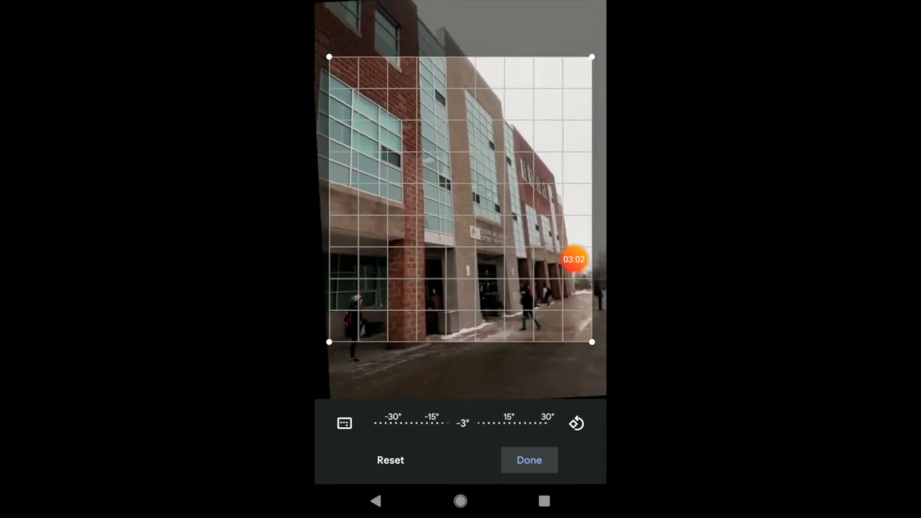
pyautogui.click(529, 460)
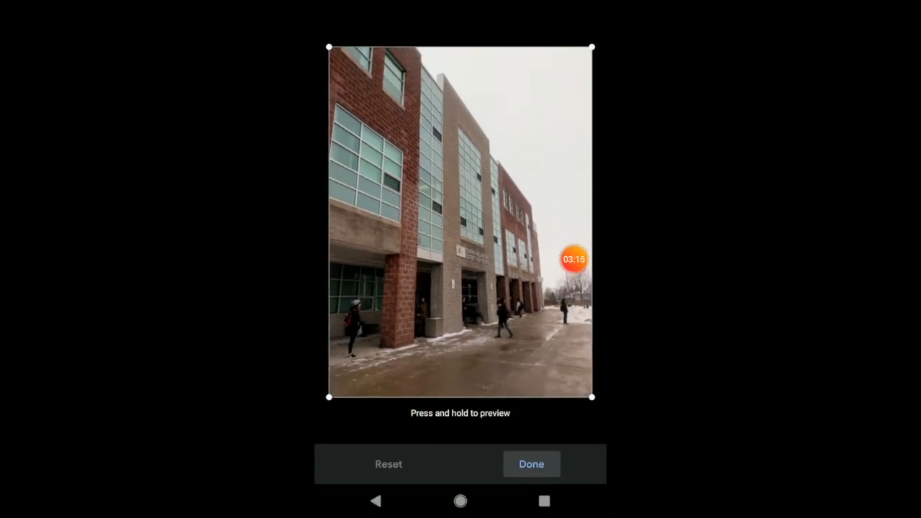
pyautogui.moveTo(592, 49); pyautogui.dragTo(567, 77)
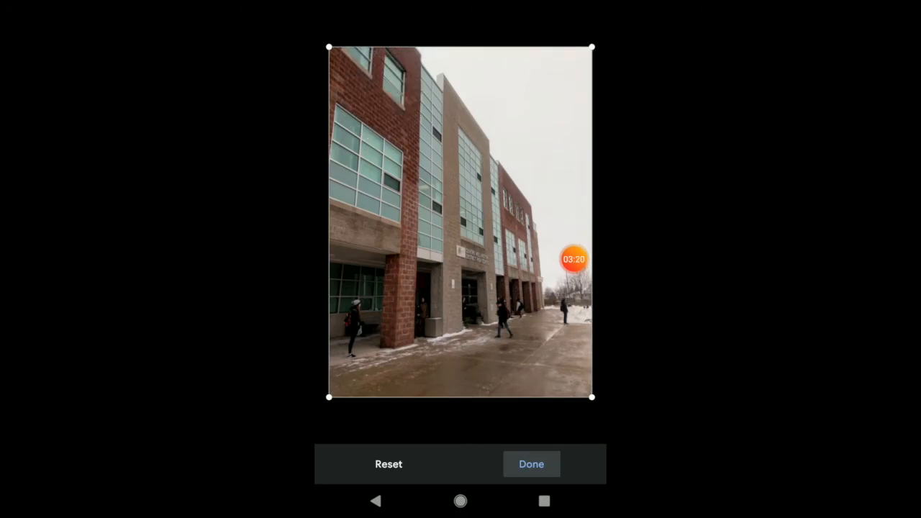
pyautogui.click(531, 464)
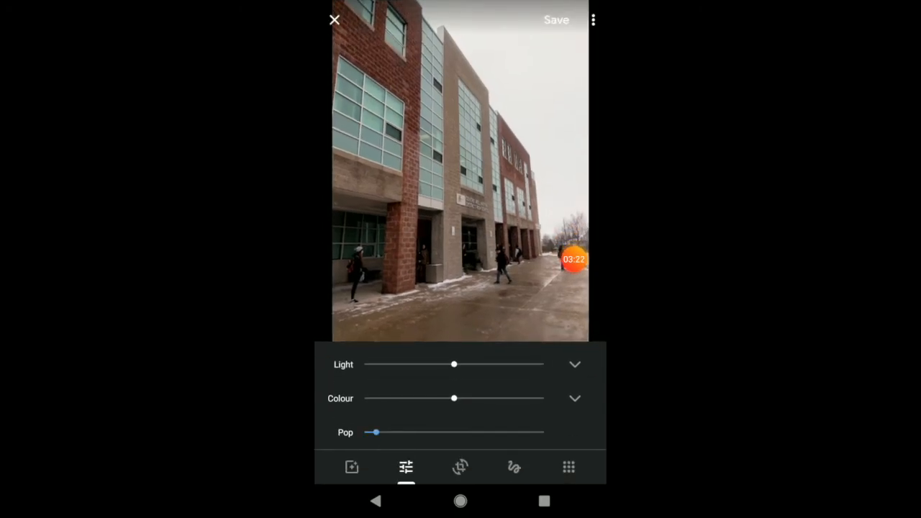